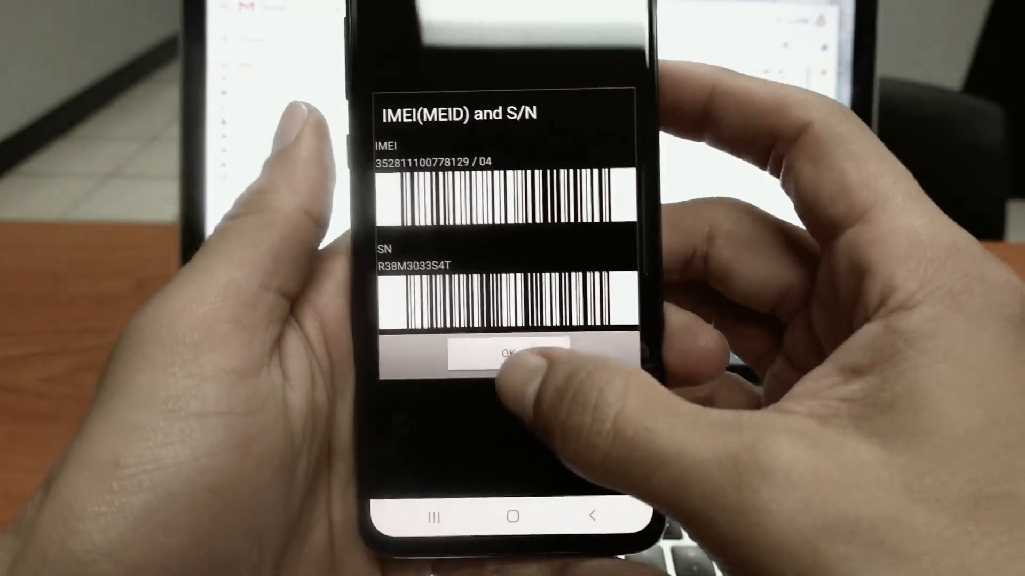
- Close the IMEI(MEID) and S/N dialog with OK, then confirm Power off
click(512, 352)
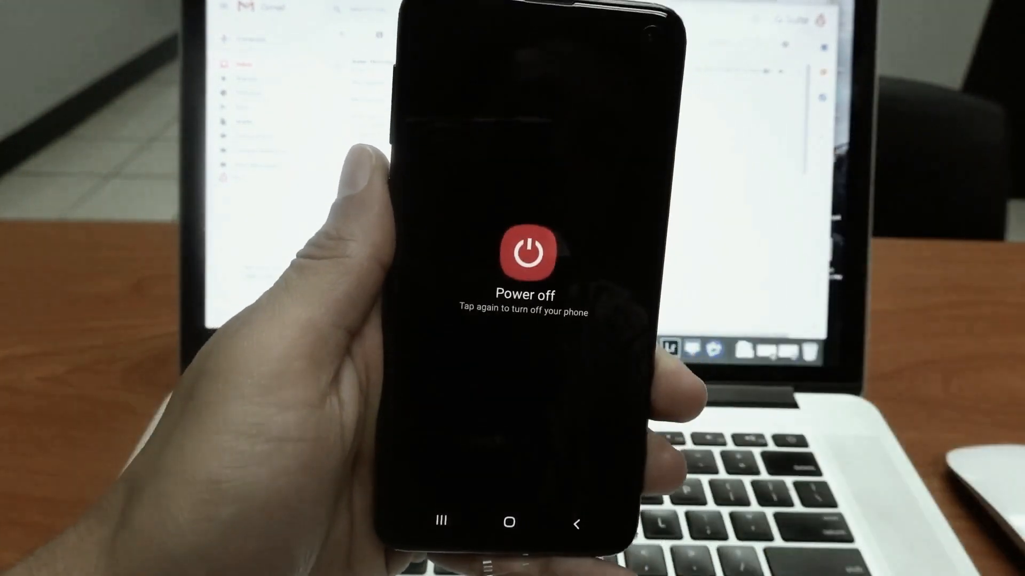
click(525, 253)
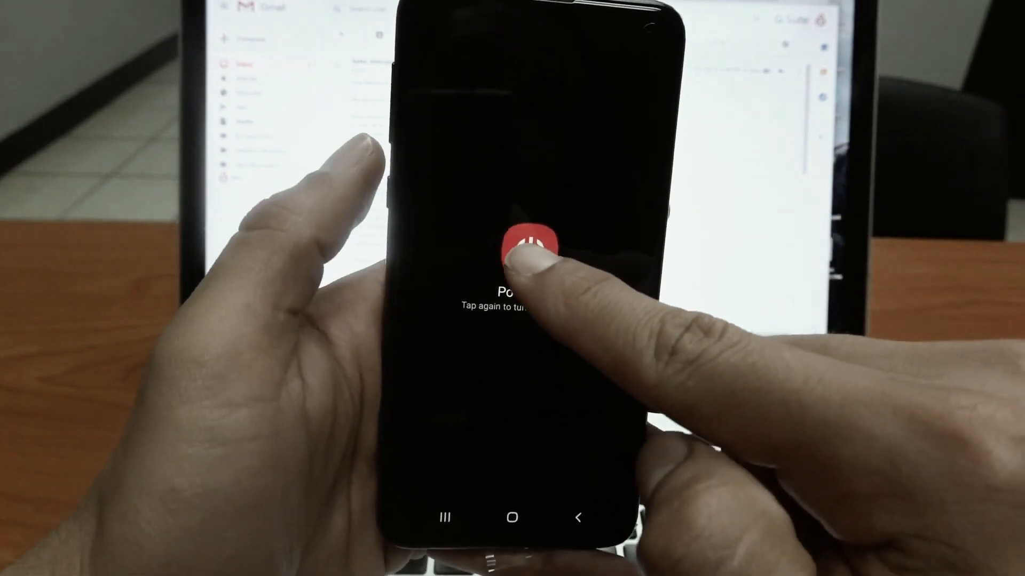